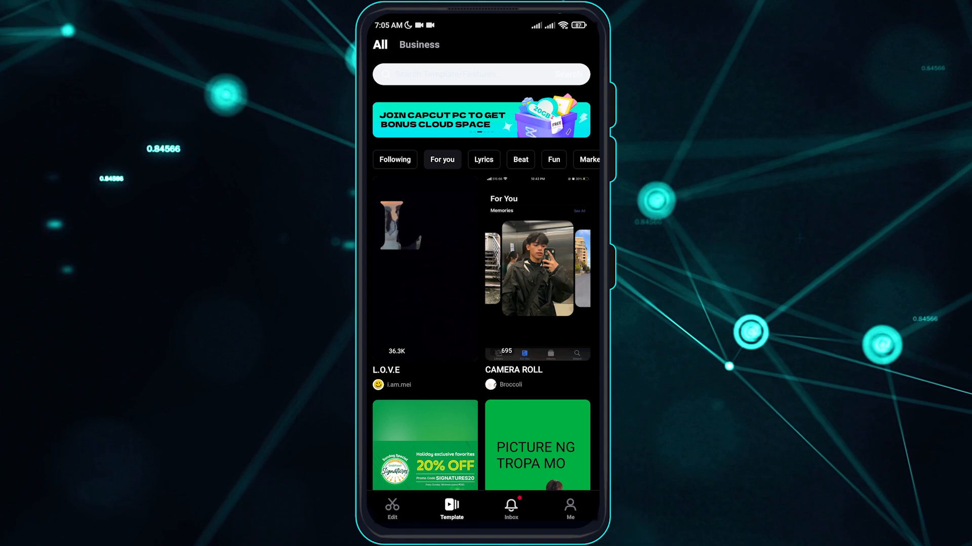
# - Scroll CapCut's template feed, then return to the phone's home screen
pyautogui.scroll(-3)
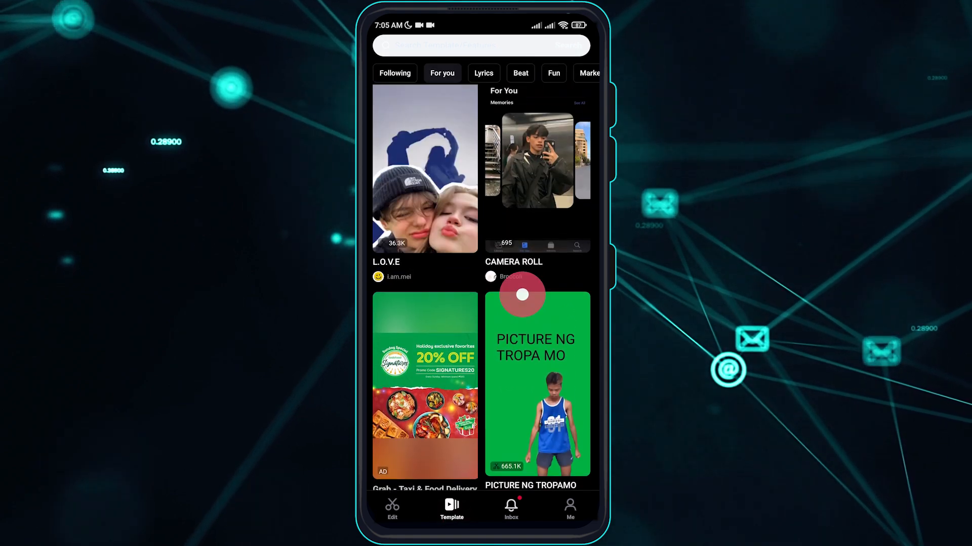
pyautogui.click(393, 508)
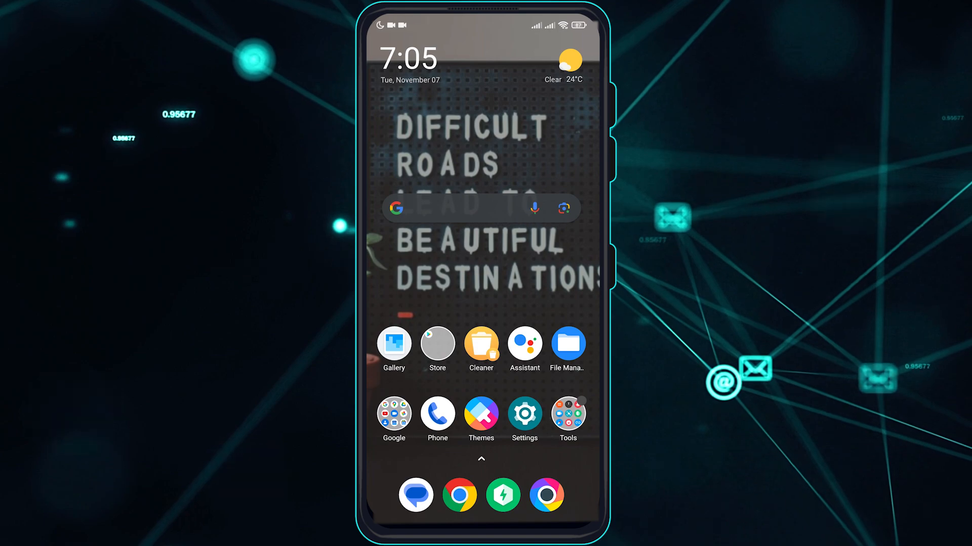
# - Search the app drawer for 'ca' to find CapCut, then bring up the recent apps overview
pyautogui.click(480, 460)
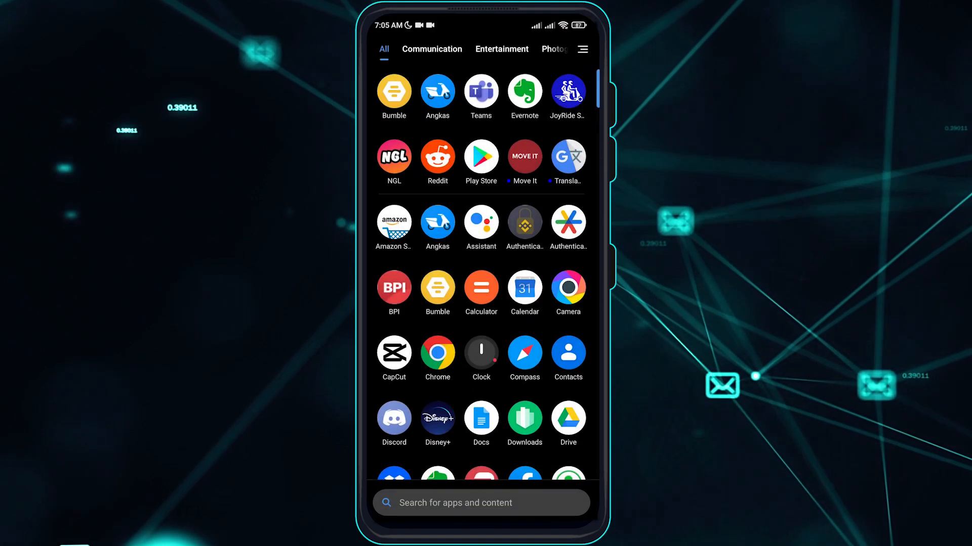
pyautogui.write('ca')
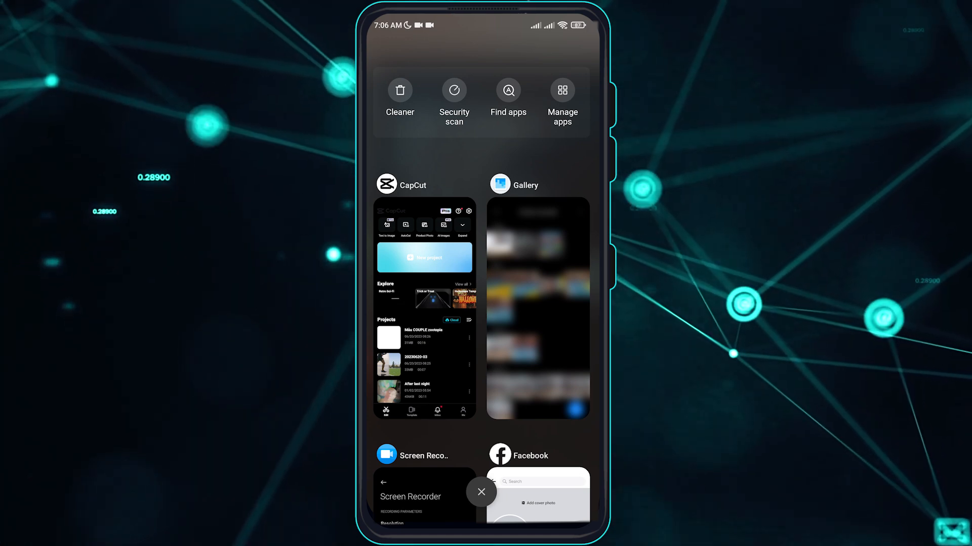
# - Swipe the CapCut card out of recents and return to the home screen
pyautogui.hscroll(-3)
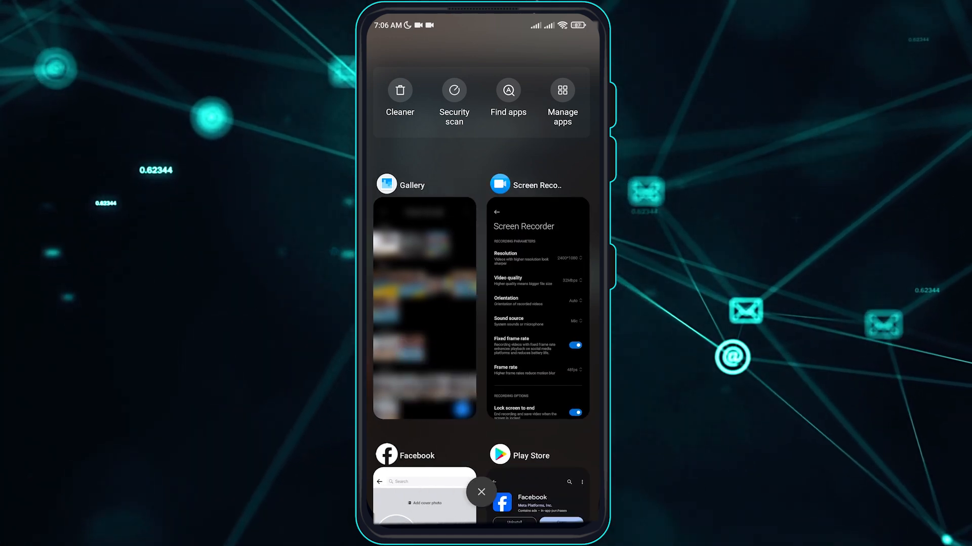
pyautogui.click(482, 492)
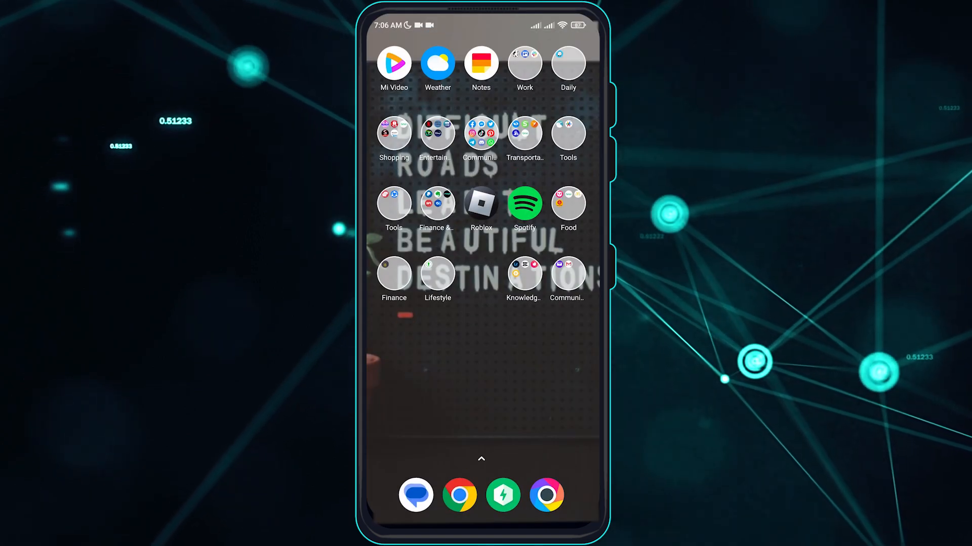
# - View CapCut's app info from the Knowledge & Education folder, then go back to the main Settings page
pyautogui.click(524, 274)
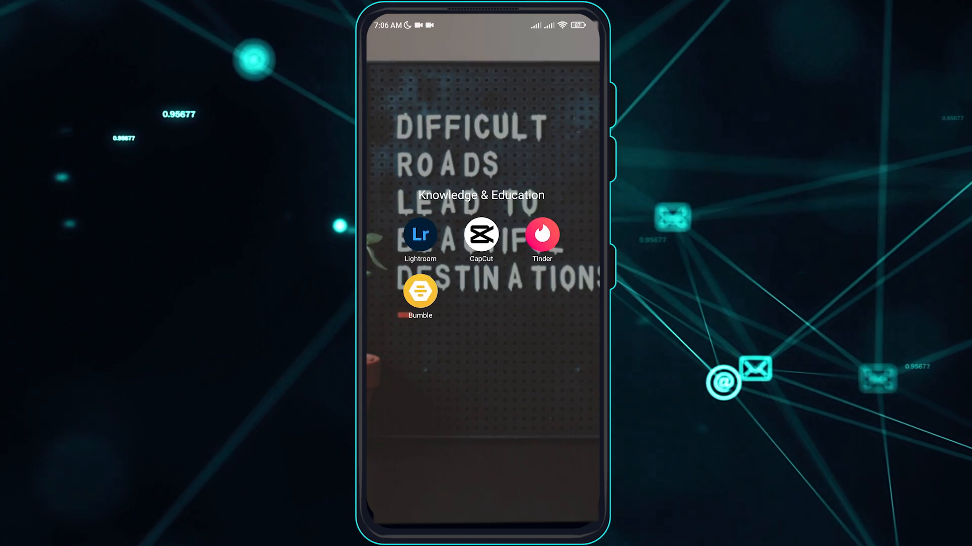
pyautogui.click(481, 237)
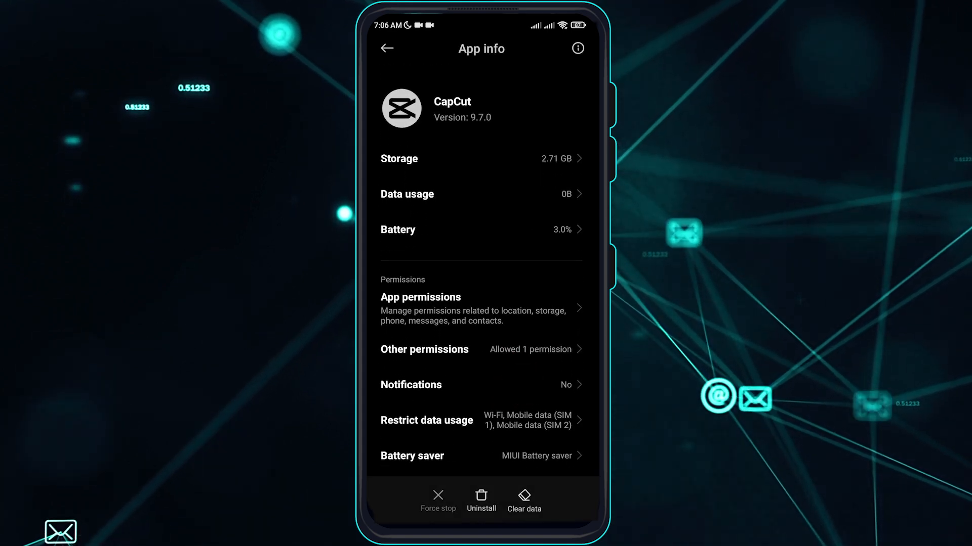
pyautogui.click(385, 48)
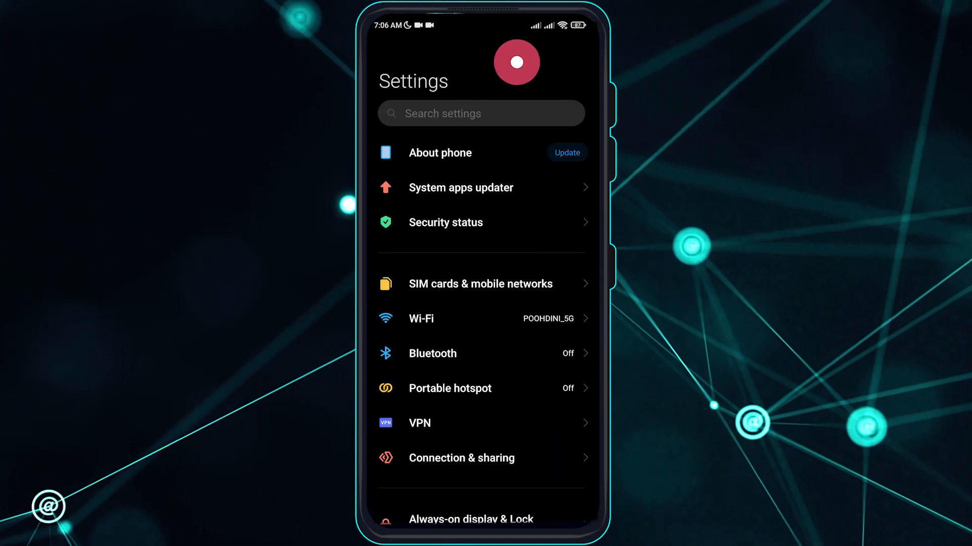
# - Search Settings for 'manage app' and go to the Manage apps page
pyautogui.click(480, 113)
pyautogui.write('manage')
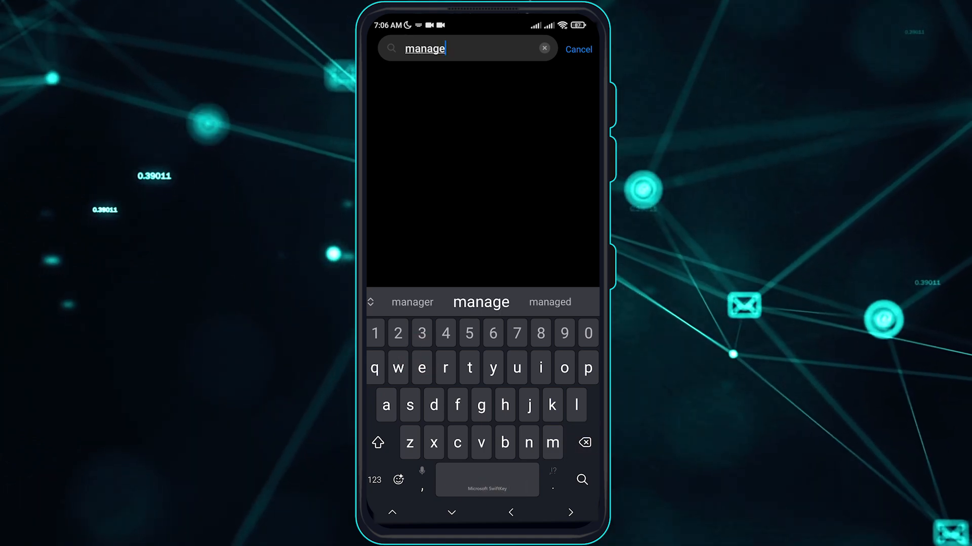
pyautogui.click(544, 48)
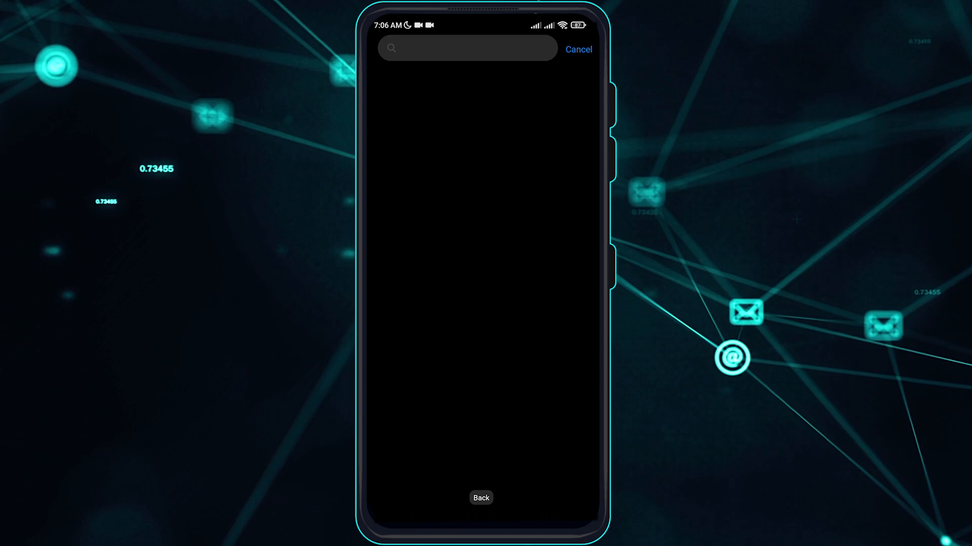
pyautogui.click(467, 48)
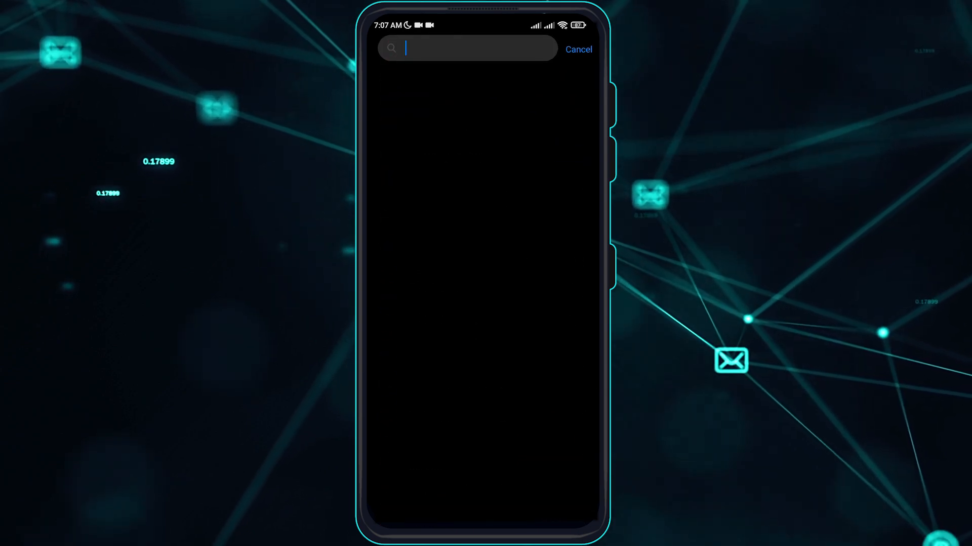
pyautogui.write('manage')
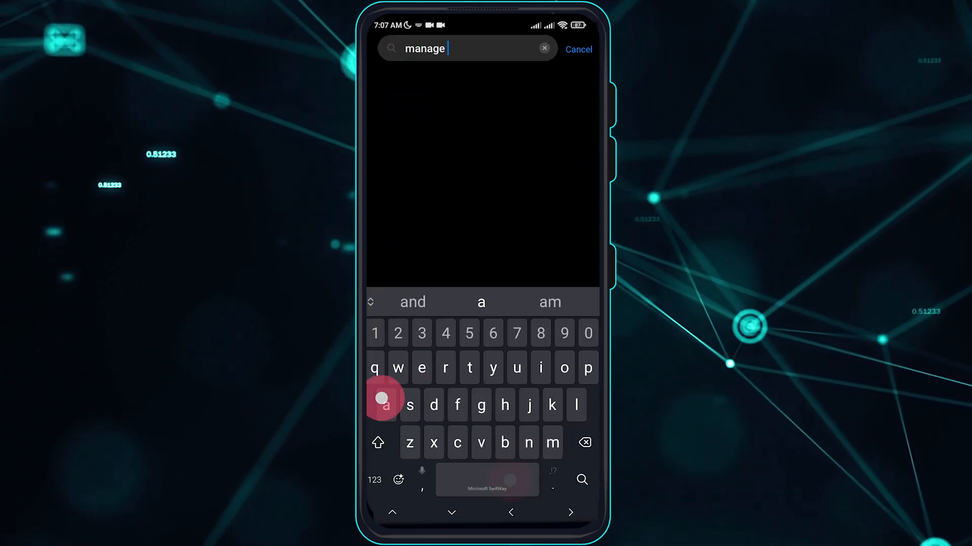
pyautogui.write('app')
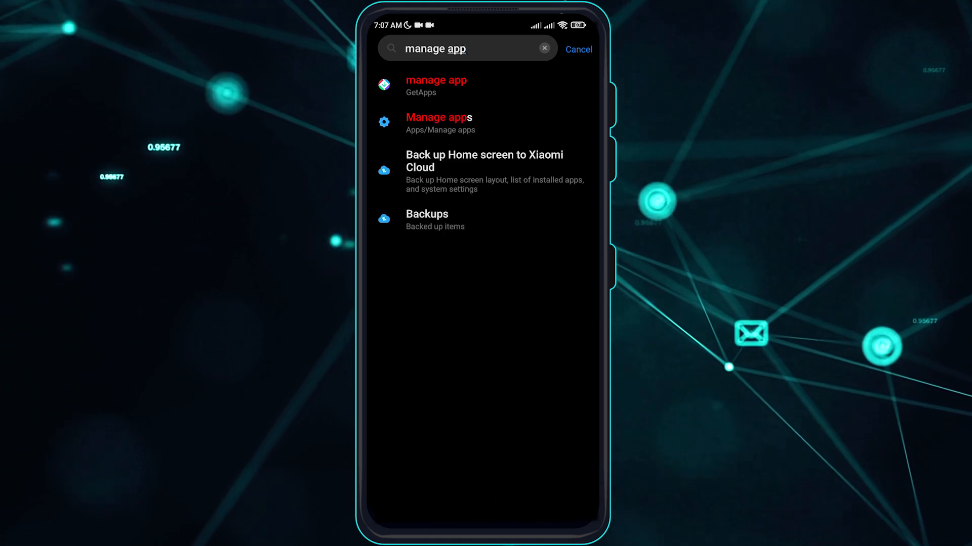
pyautogui.click(484, 172)
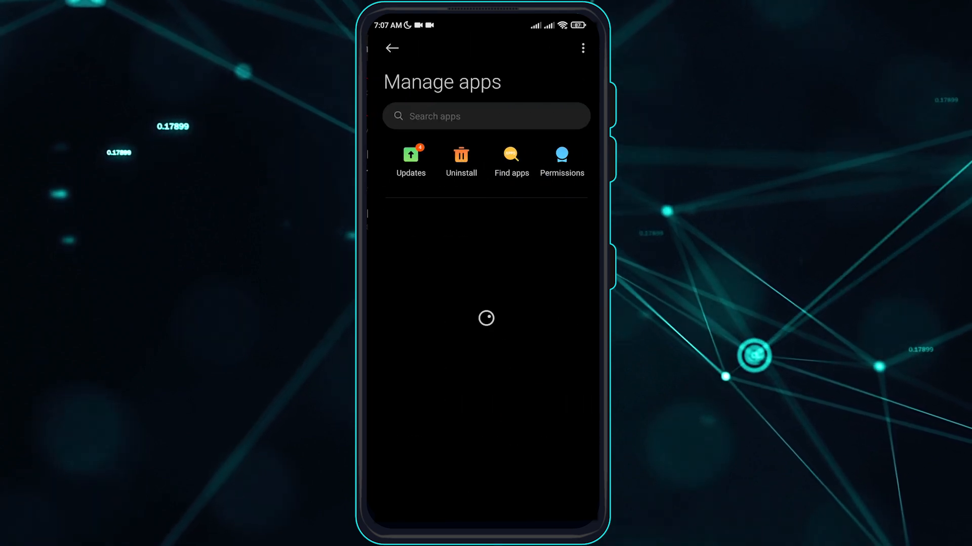
# - Search the installed apps for 'capcut' and go to CapCut's App info page
pyautogui.click(486, 116)
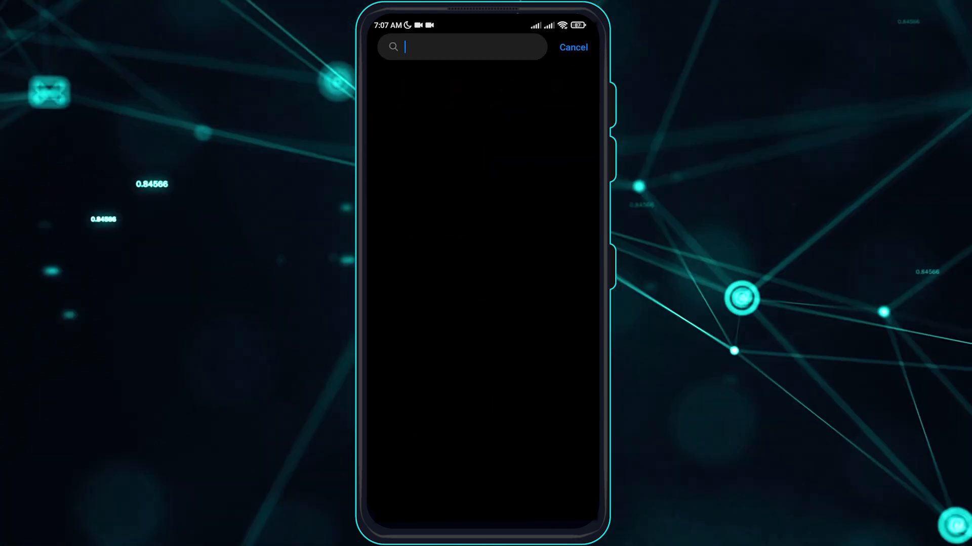
pyautogui.write('capcut')
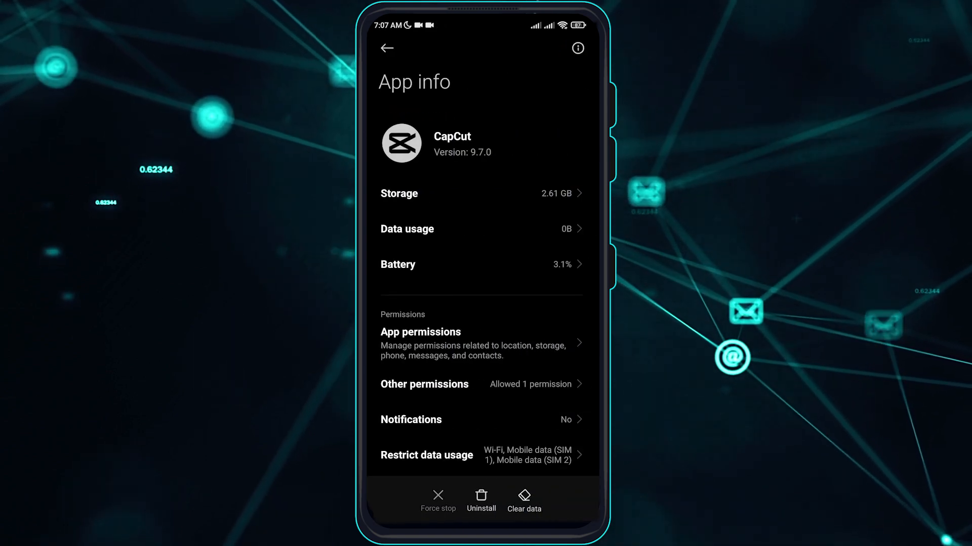
pyautogui.click(557, 379)
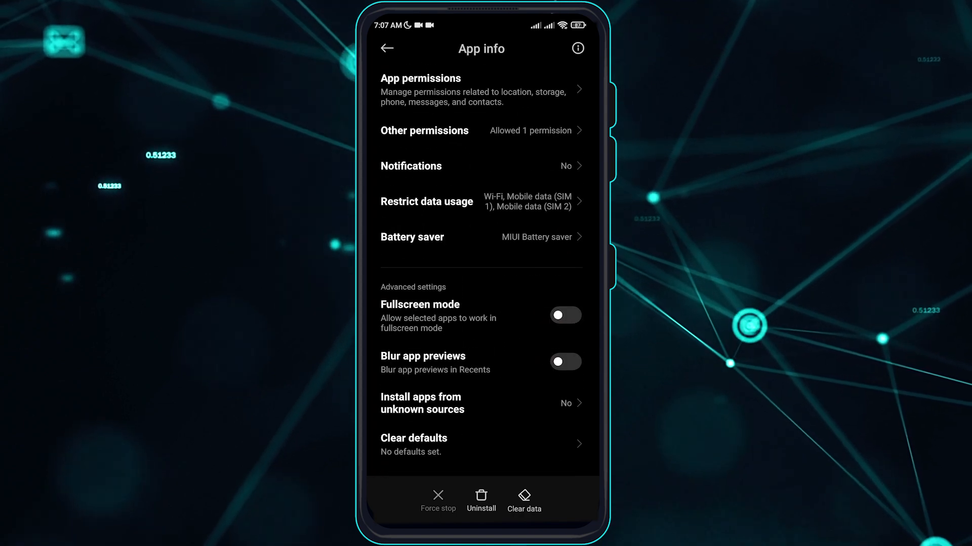
# - Clear CapCut's cache, then request Clear all data to bring up the 'Delete all data?' confirmation
pyautogui.click(523, 500)
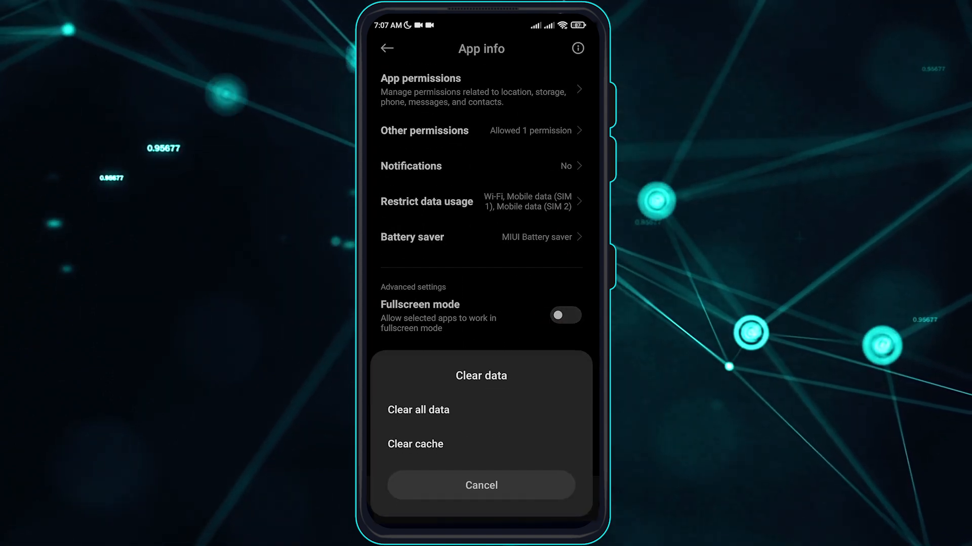
pyautogui.click(480, 484)
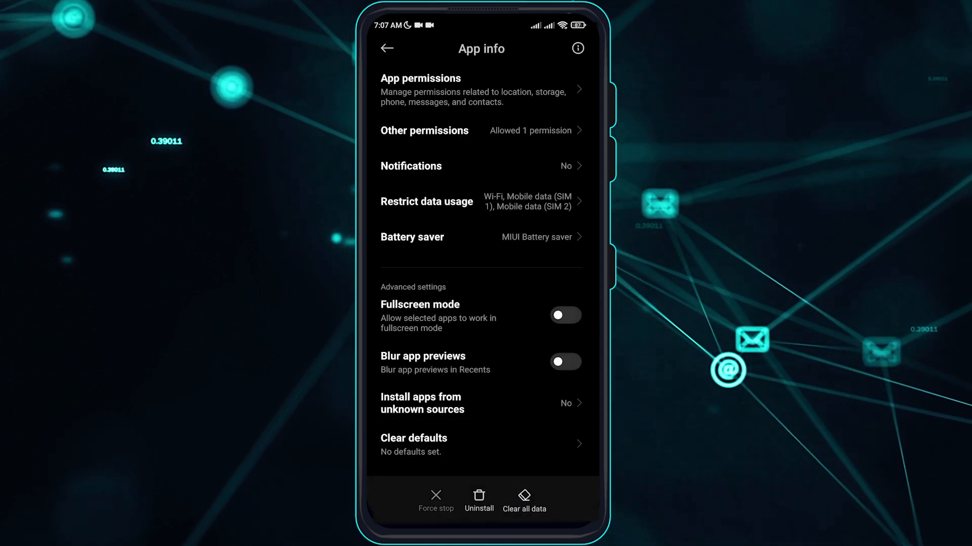
pyautogui.click(523, 501)
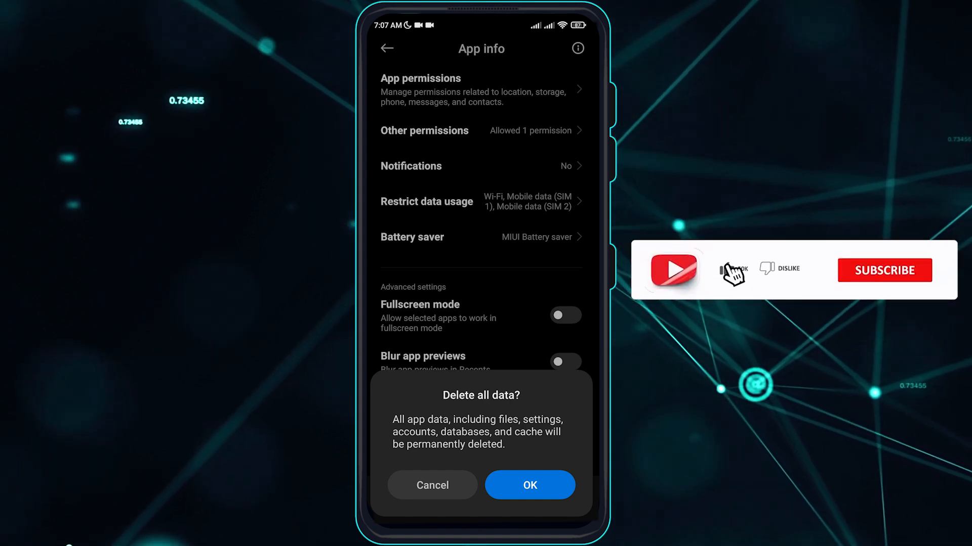
pyautogui.click(883, 270)
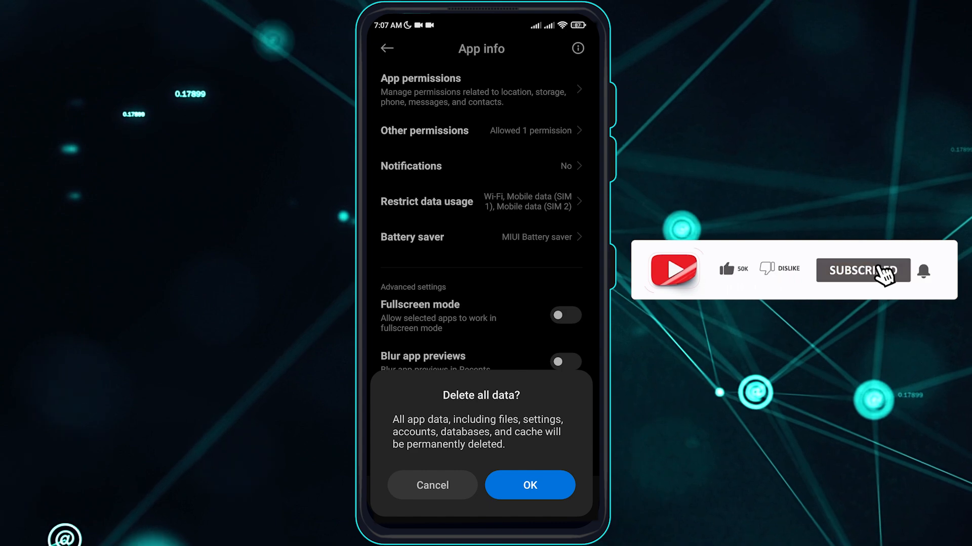